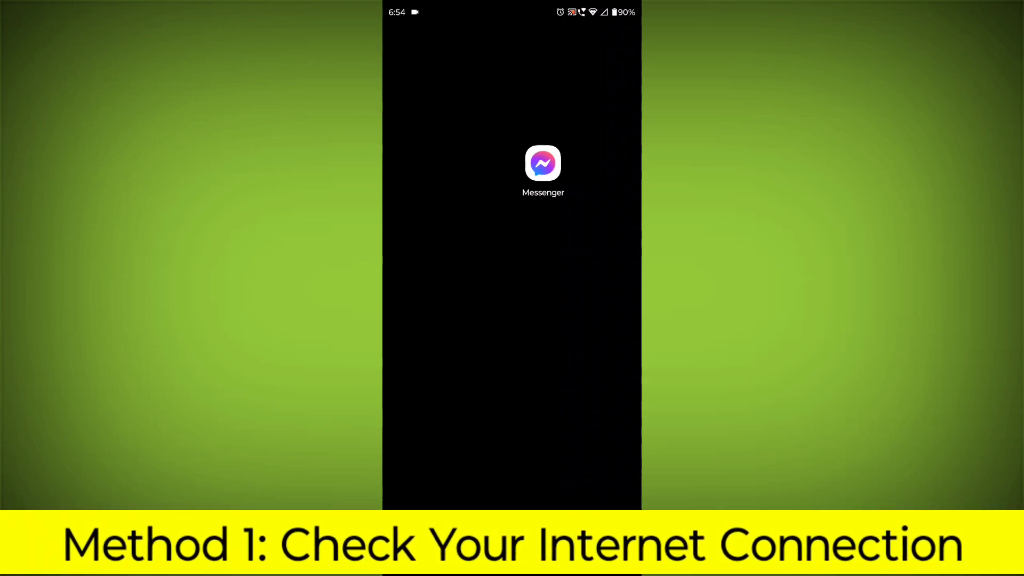
- Confirm on the Internet page that Wi-Fi is on and connected to a network
scroll("down", 3)
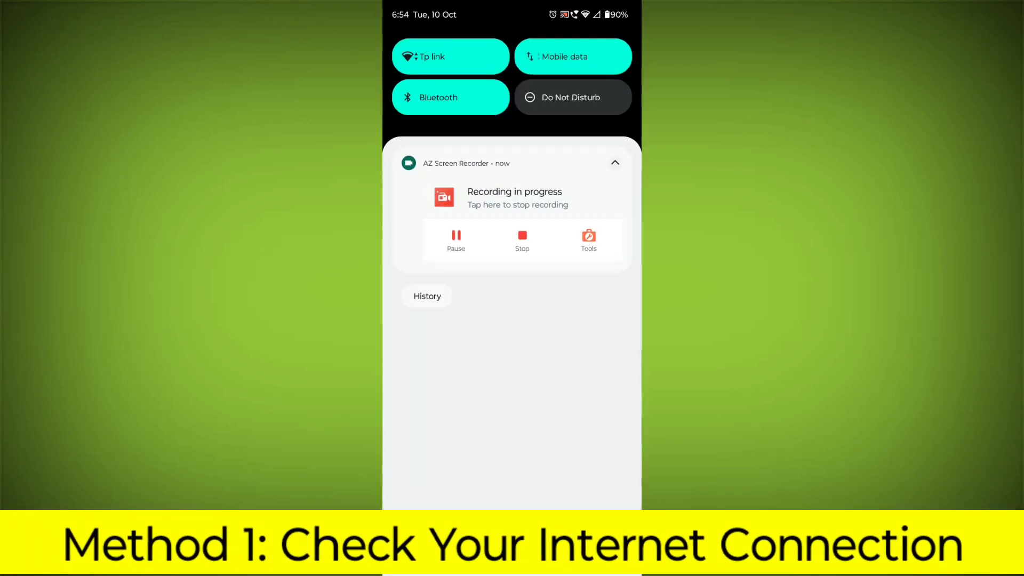
scroll("down", 3)
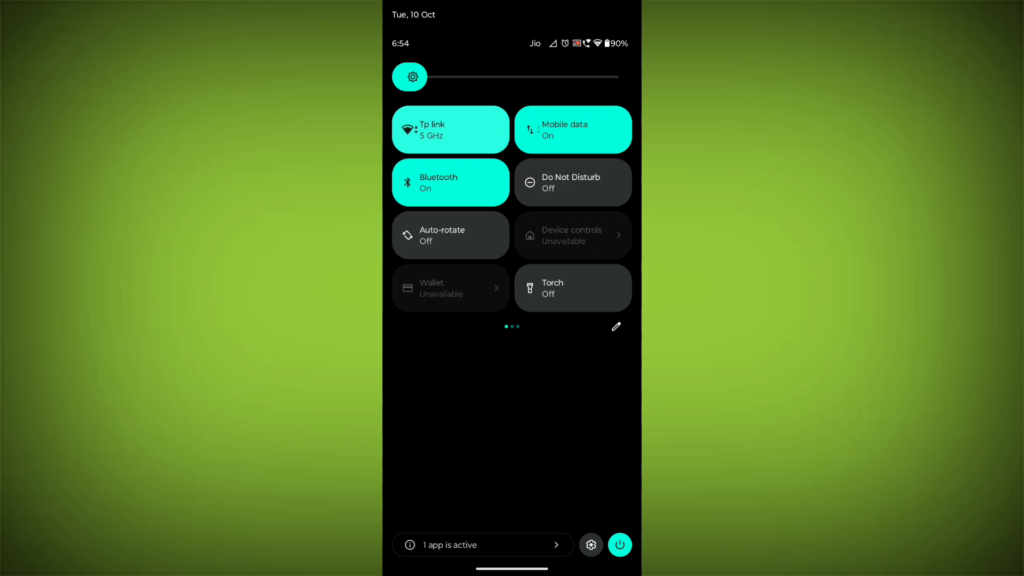
left_click(449, 129)
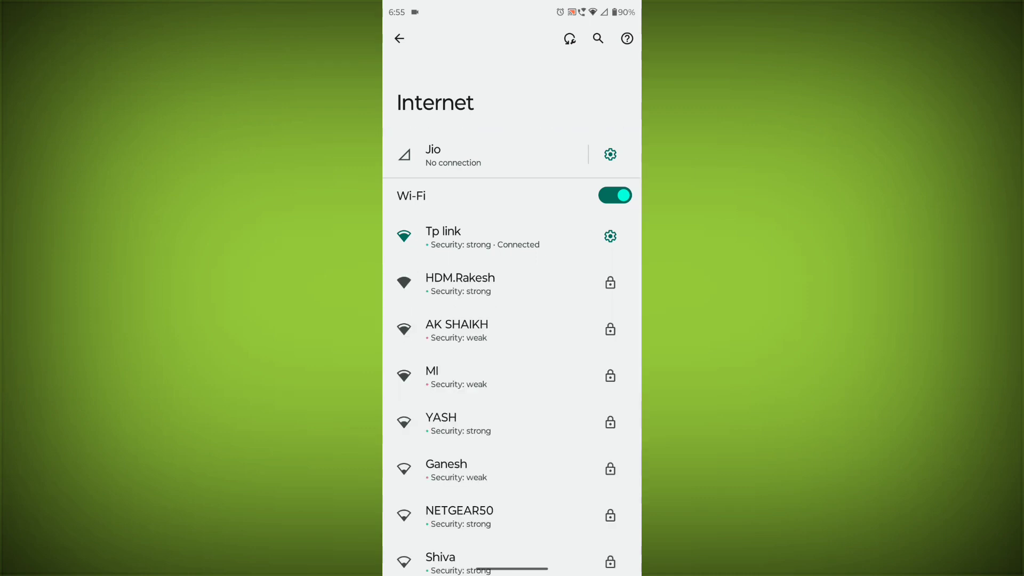
left_click(399, 38)
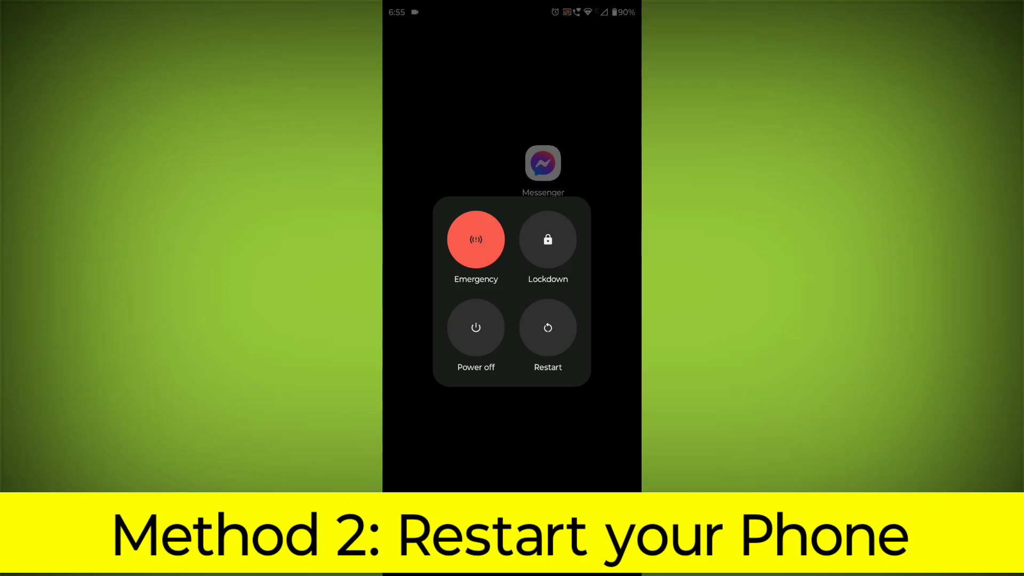
- Restart the phone from the power menu
left_click(548, 328)
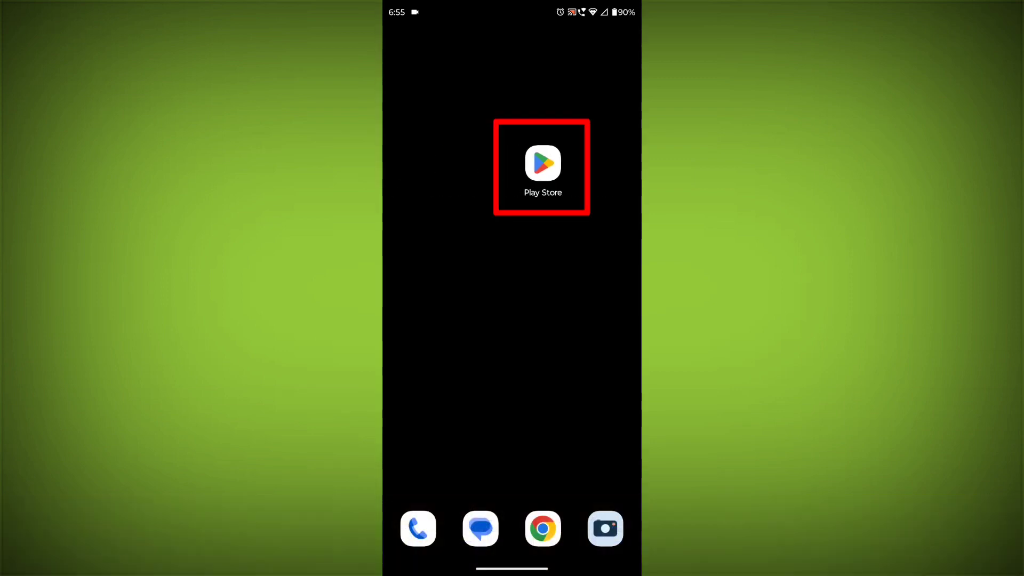
- Launch the Play Store from the home screen
left_click(542, 164)
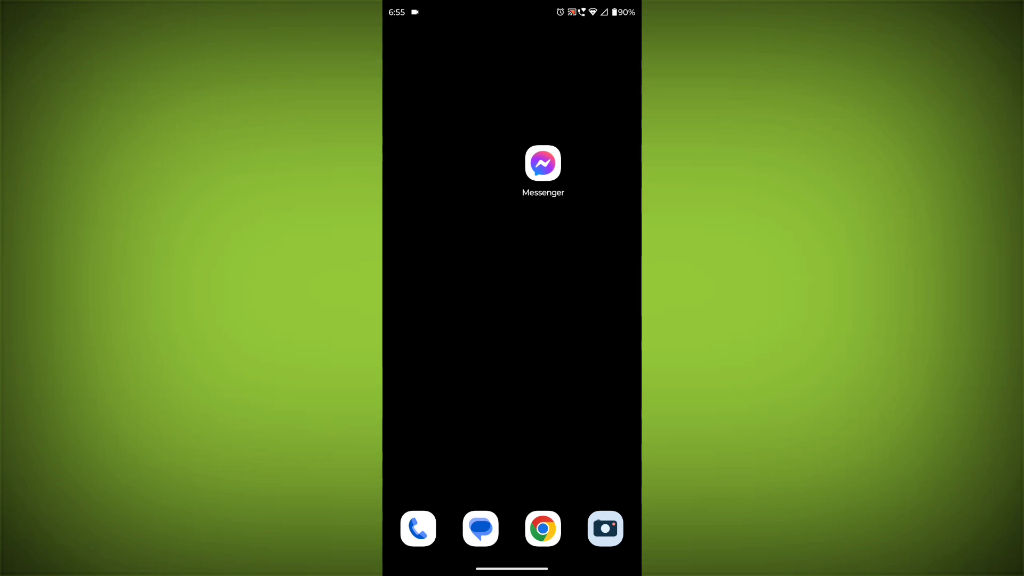
- Force stop Messenger from its App info and clear its cache to 0 B
left_click(543, 163)
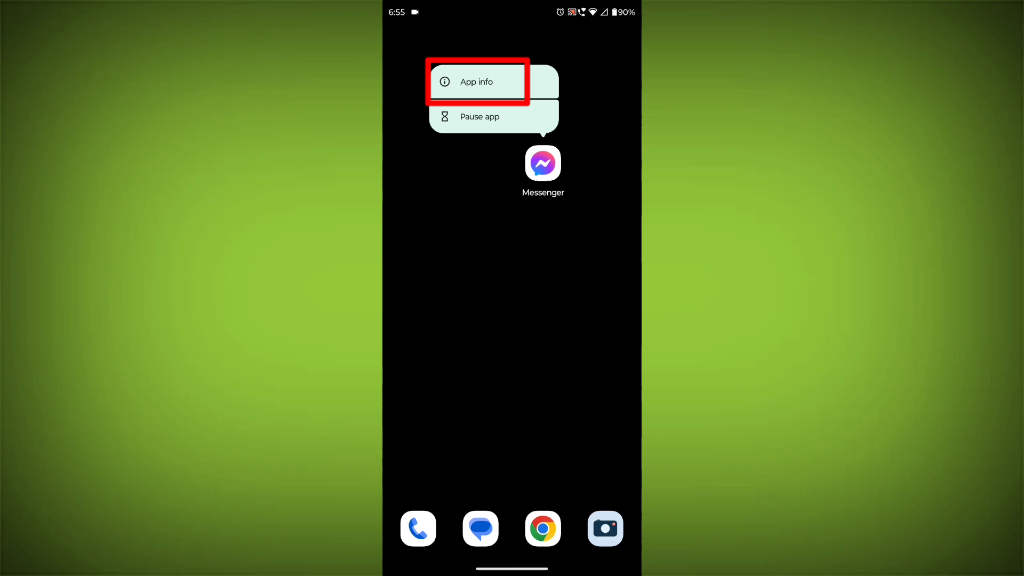
left_click(475, 81)
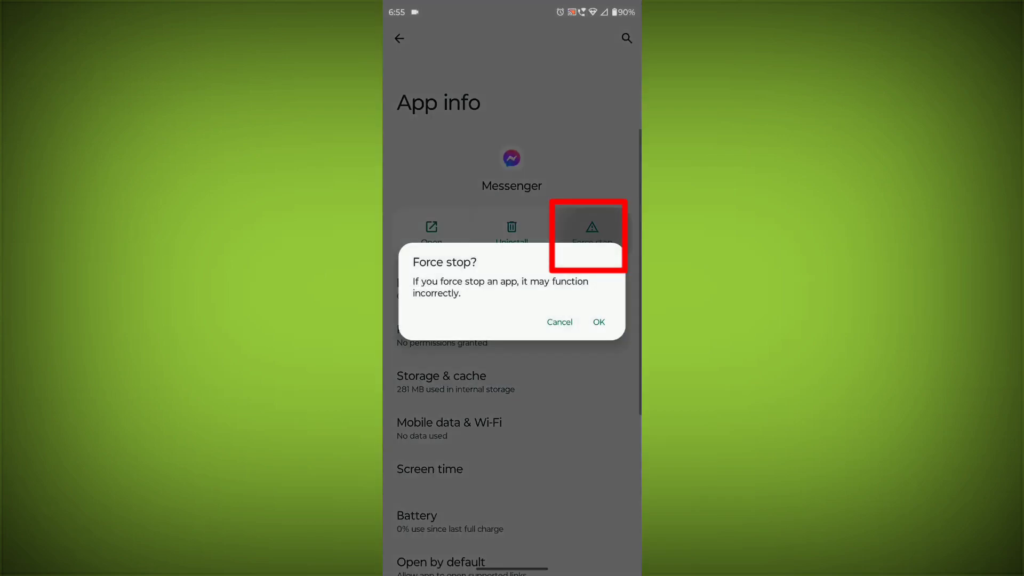
left_click(559, 322)
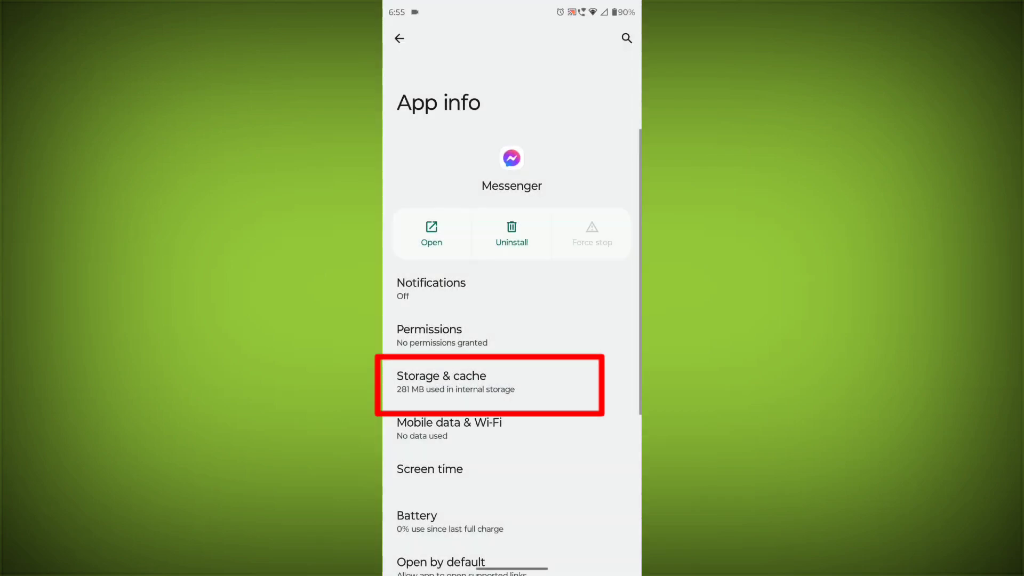
left_click(489, 382)
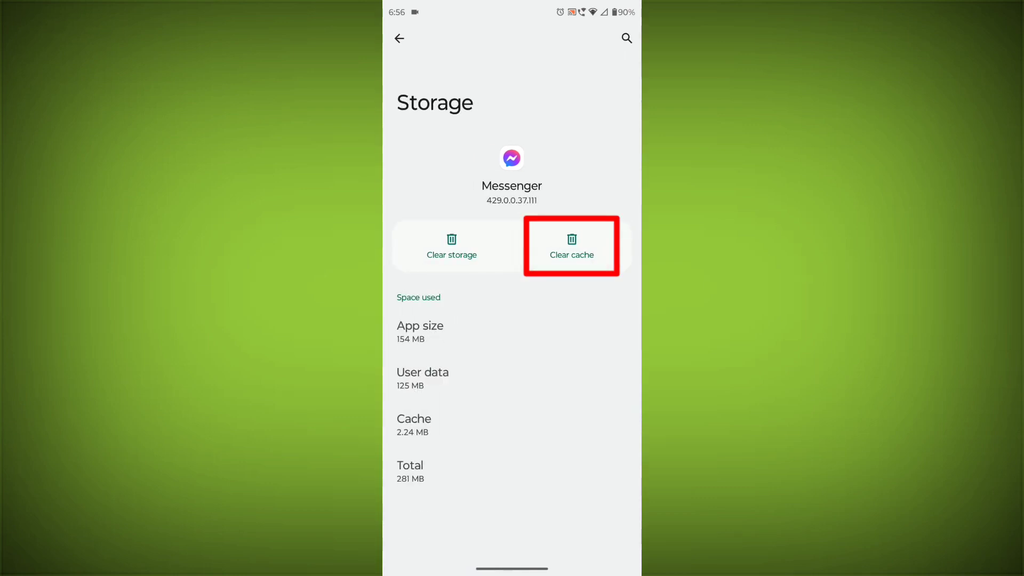
left_click(571, 245)
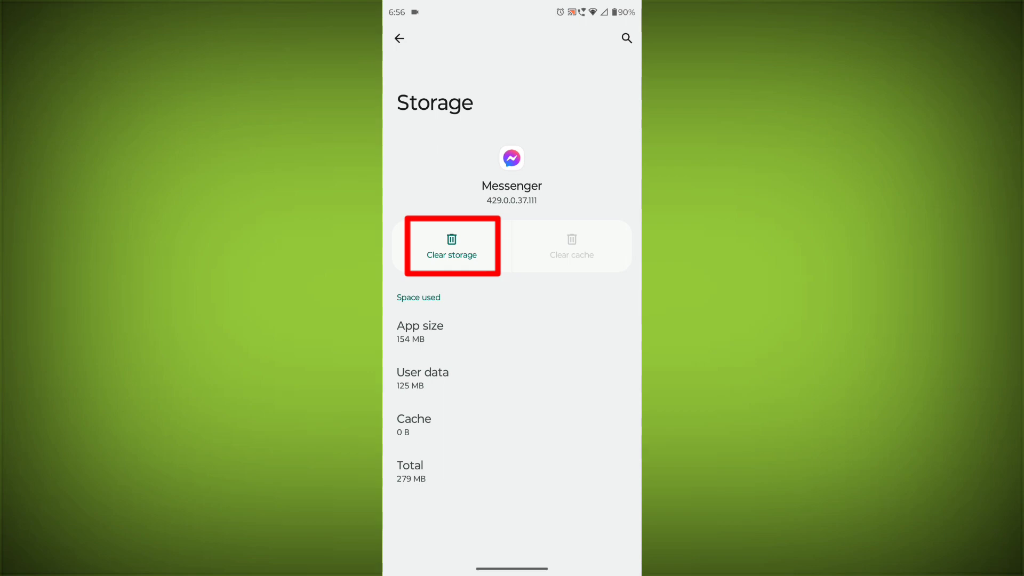
- Clear Messenger's storage, uninstall it, and start reinstalling it from its Play Store page
left_click(451, 247)
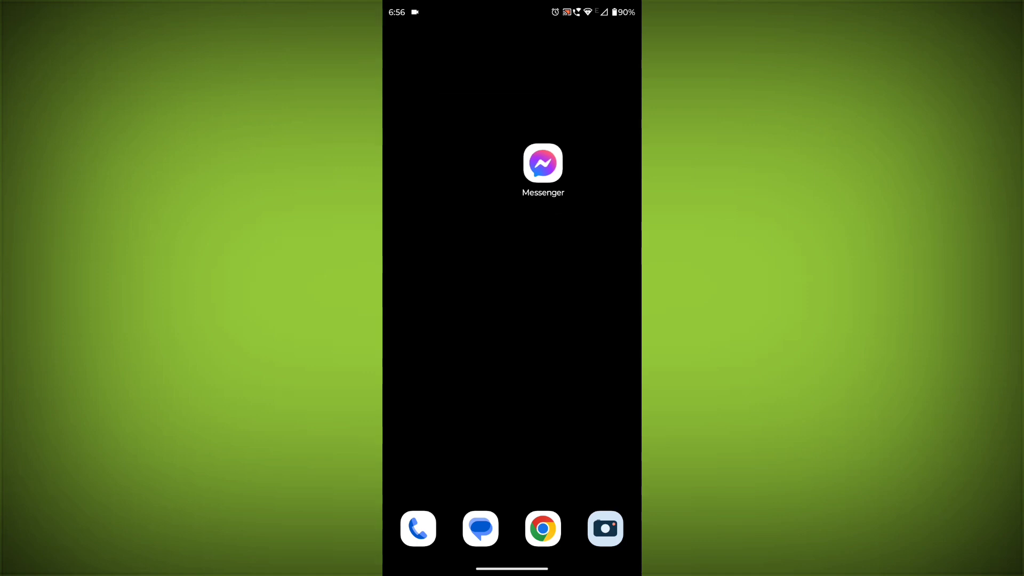
left_click(543, 163)
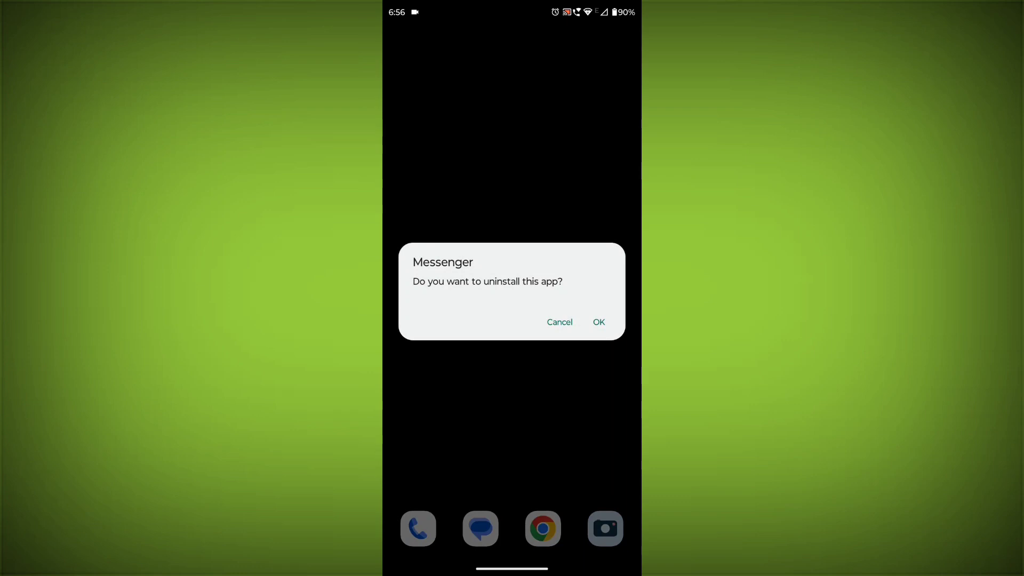
left_click(598, 322)
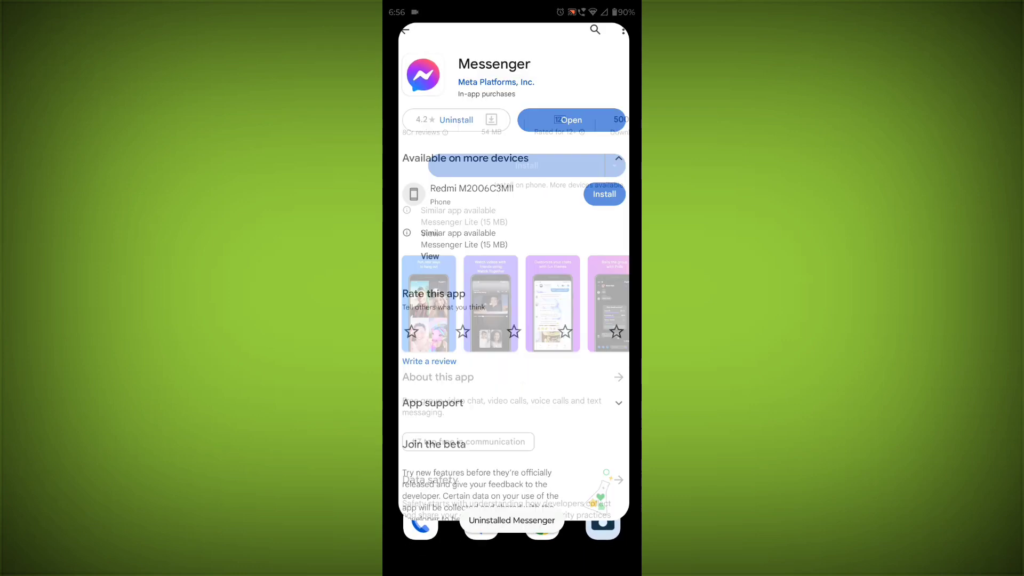
left_click(569, 119)
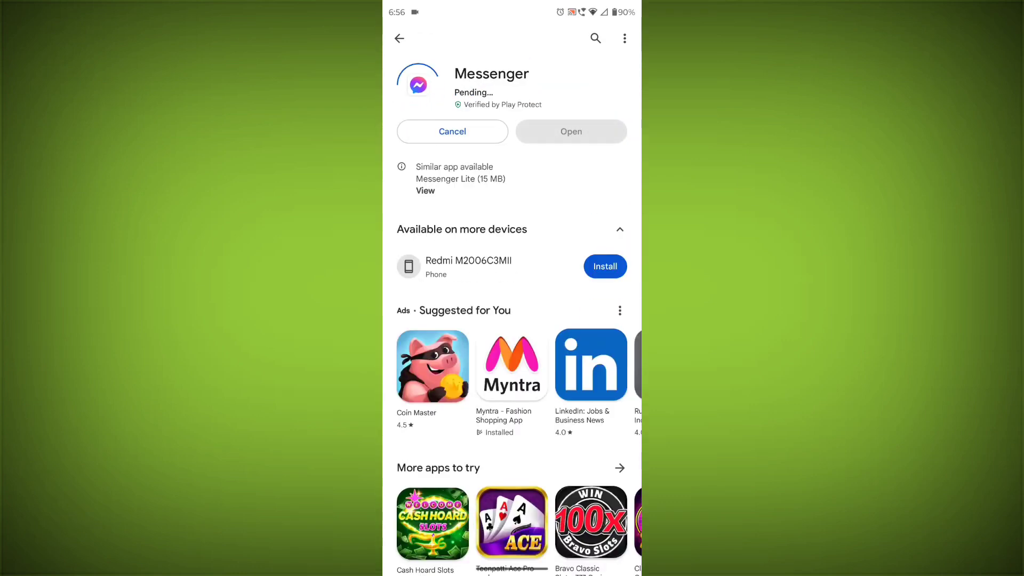